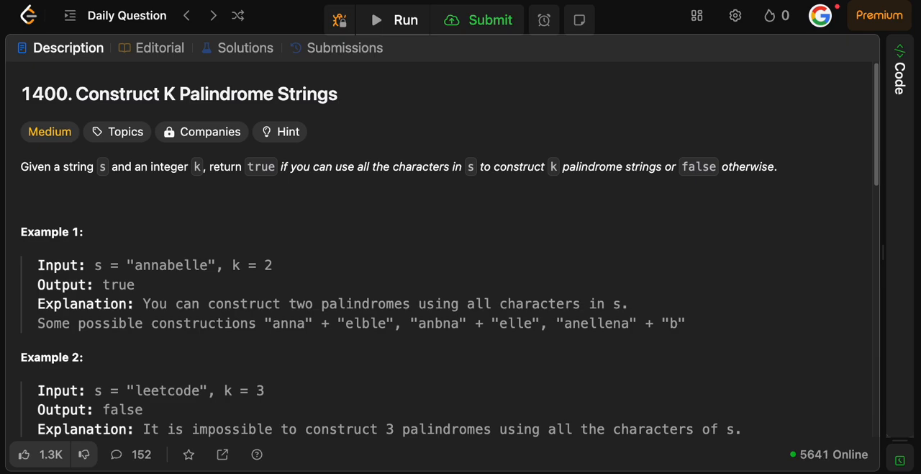
{"action": "mouse_move", "coordinate": [389, 401]}
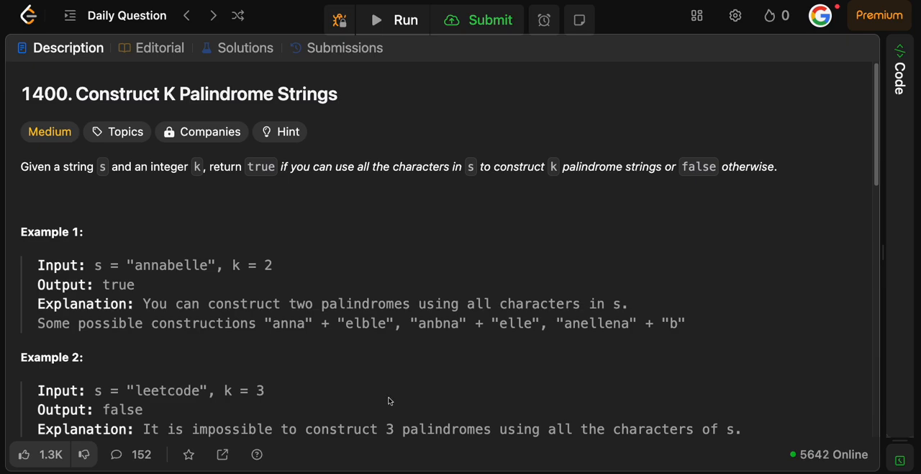
Scroll through the Construct K Palindrome Strings description and its examples.
{"action": "scroll", "scroll_direction": "down", "scroll_amount": 3}
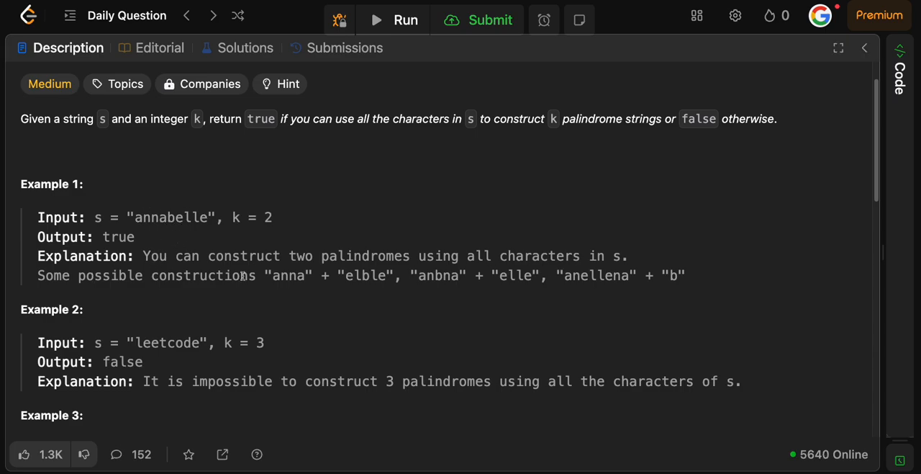
{"action": "mouse_move", "coordinate": [343, 277]}
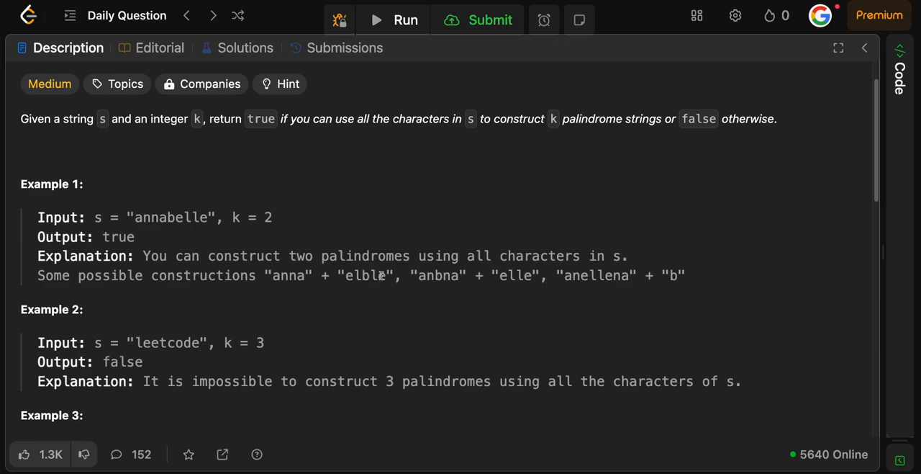
{"action": "mouse_move", "coordinate": [478, 272]}
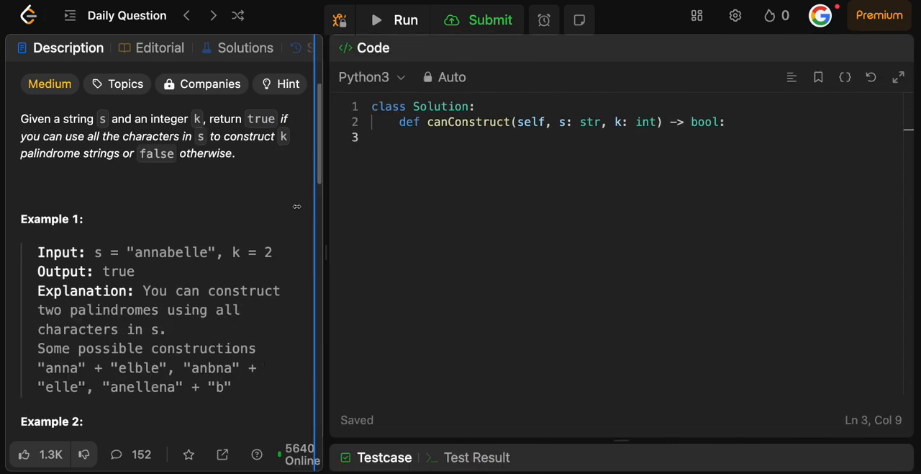
Widen the editor and note that characters must have even counts, with one allowed middle character.
{"action": "left_click", "coordinate": [898, 47]}
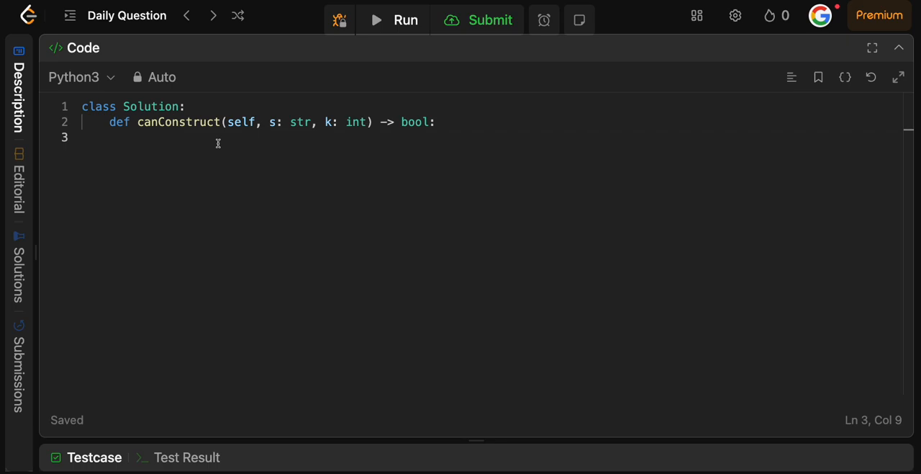
{"action": "type", "text": "azl"}
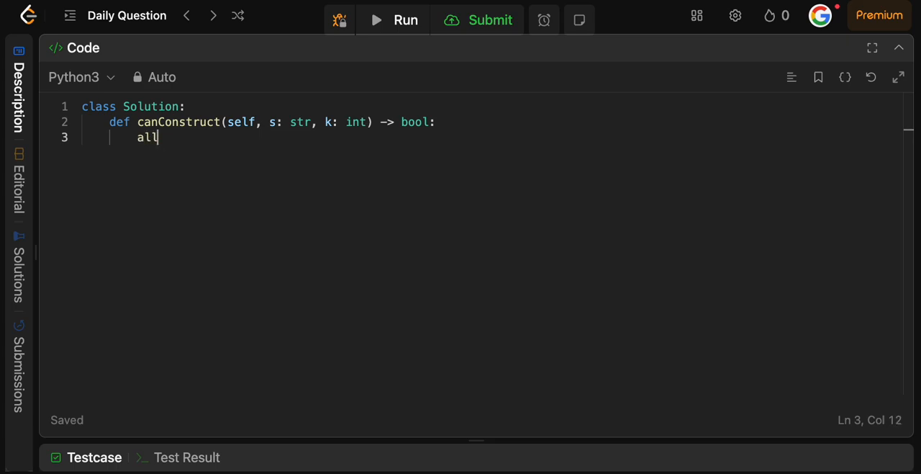
{"action": "type", "text": "characters m,us"}
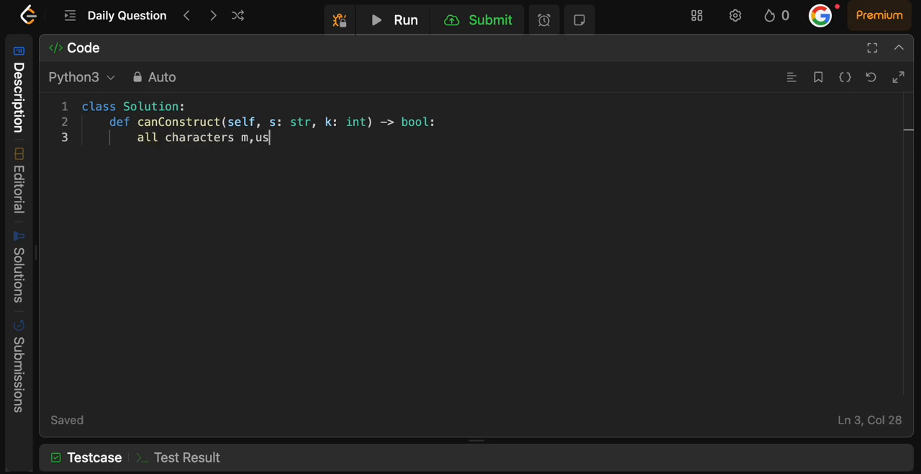
{"action": "type", "text": "ust even"}
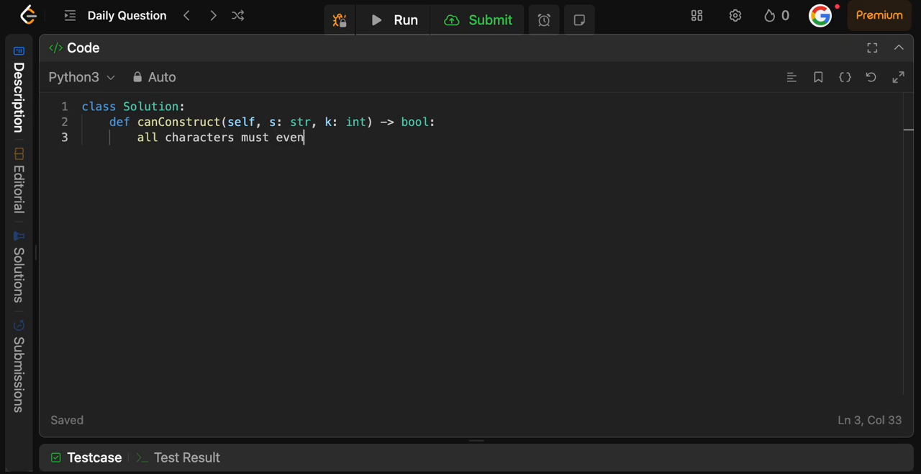
{"action": "type", "text": "count"}
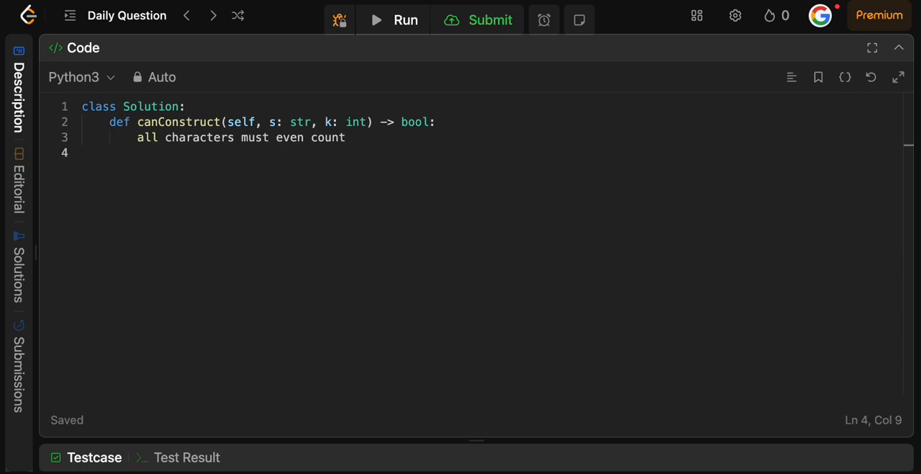
{"action": "type", "text": "CAN have one"}
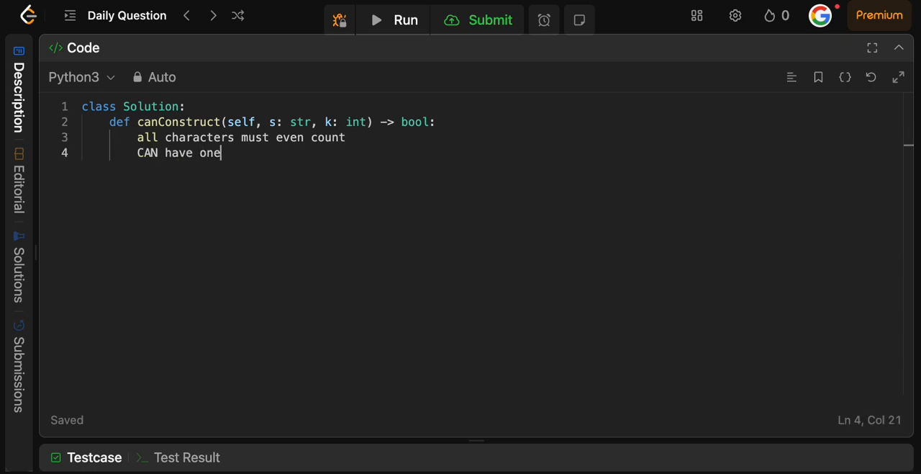
{"action": "type", "text": "character on it'"}
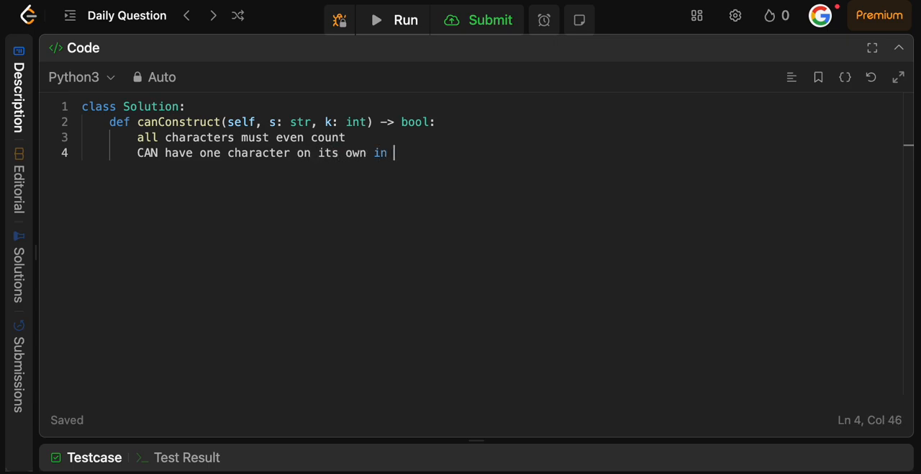
{"action": "type", "text": "middle"}
{"action": "type", "text": "aacaa"}
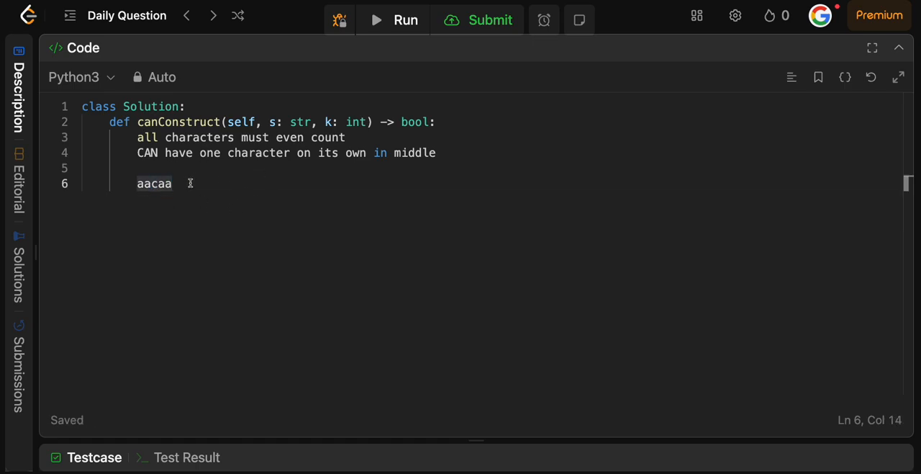
Complete the aacaa example and add a 'char => freq' note line.
{"action": "left_click", "coordinate": [148, 184]}
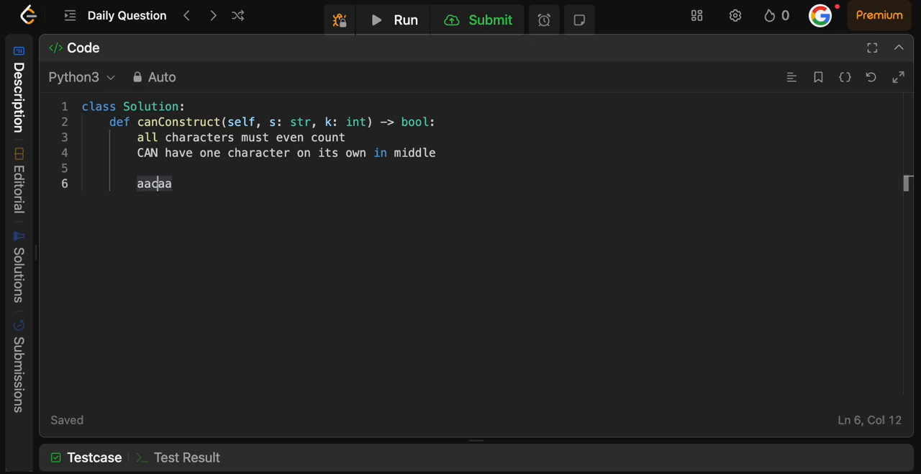
{"action": "type", "text": "a"}
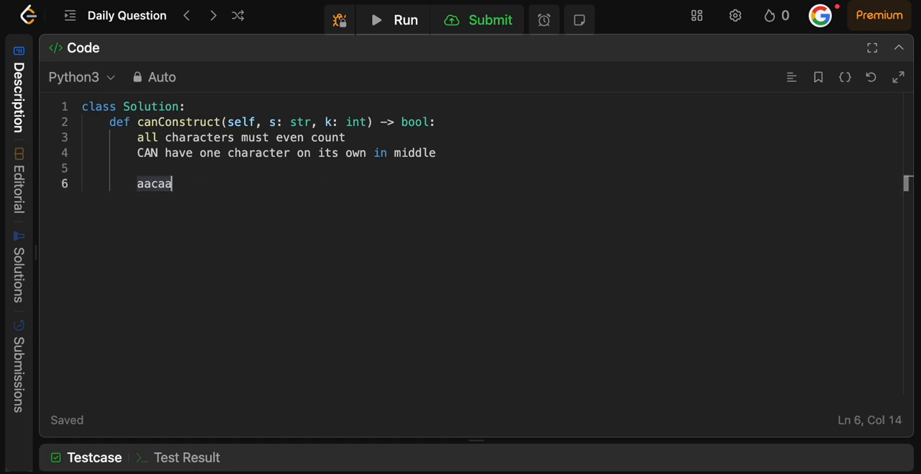
{"action": "key", "text": "Enter"}
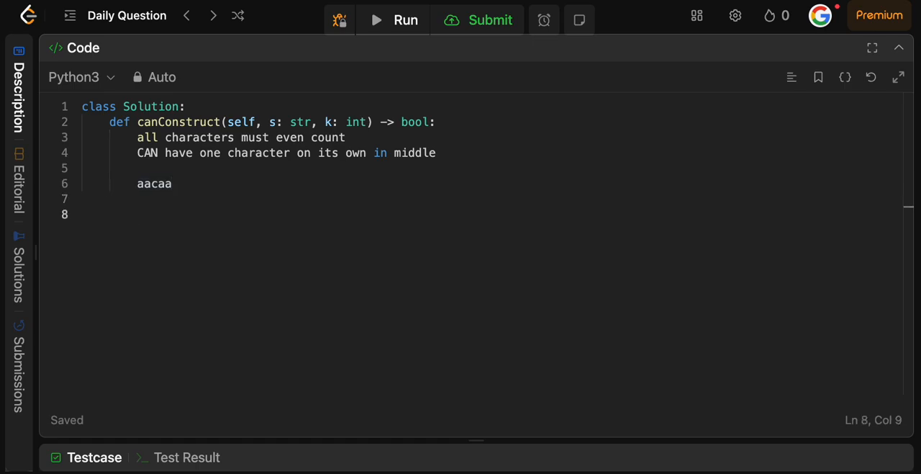
{"action": "type", "text": "char => fre"}
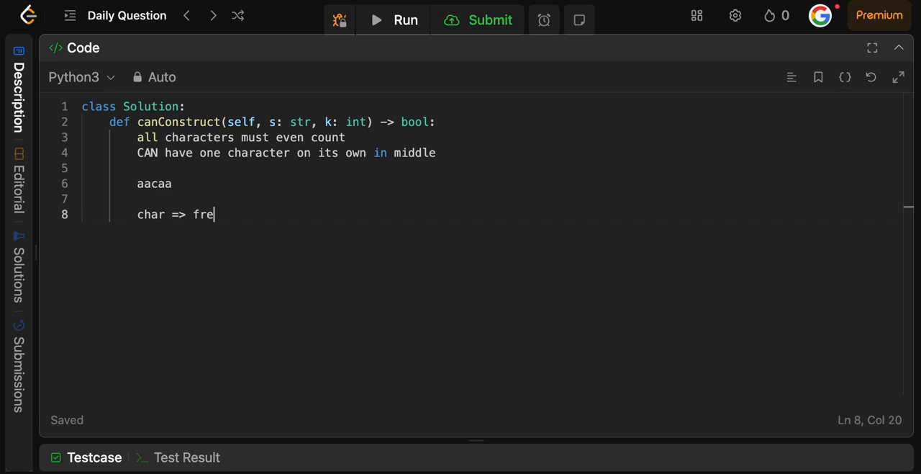
{"action": "type", "text": "q"}
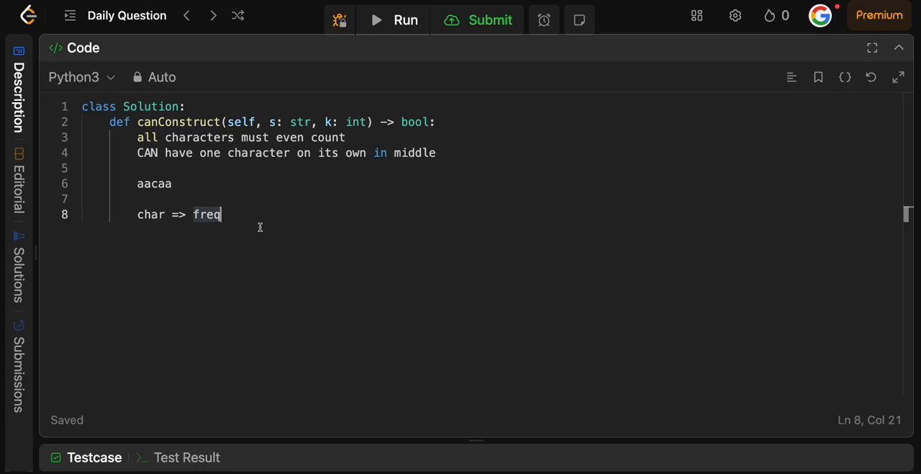
{"action": "mouse_move", "coordinate": [175, 200]}
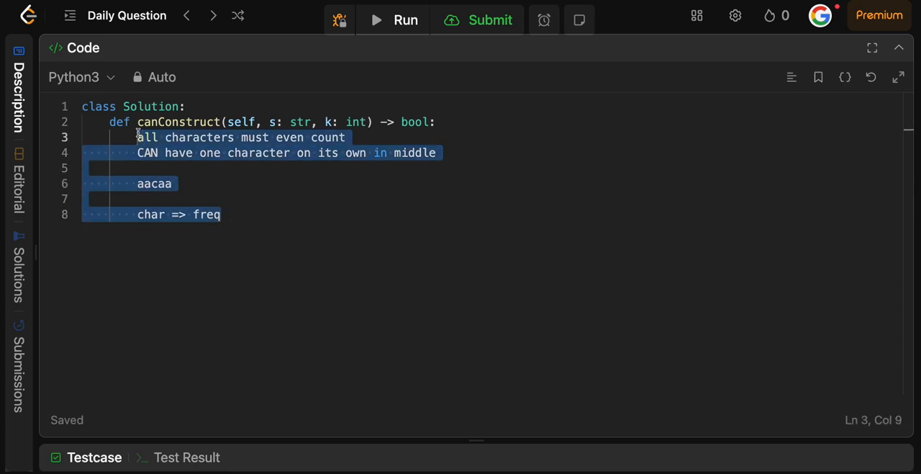
Delete the notes and return False when len(s) < k.
{"action": "key", "text": "Delete"}
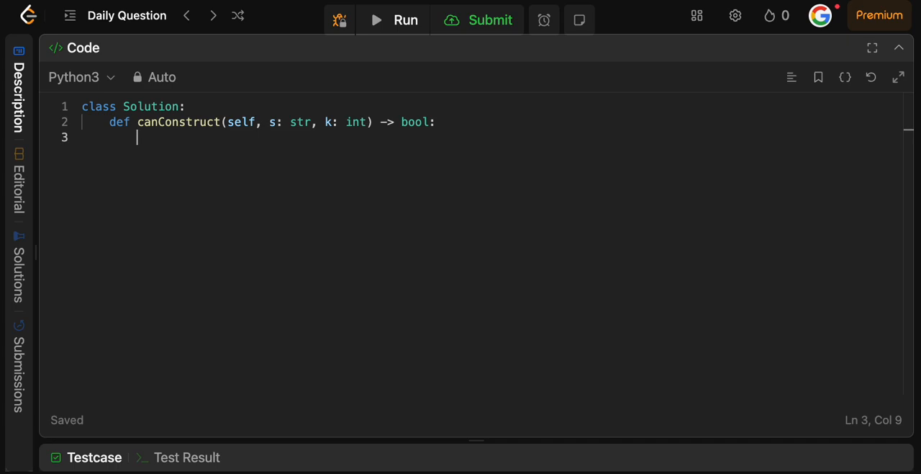
{"action": "type", "text": "if"}
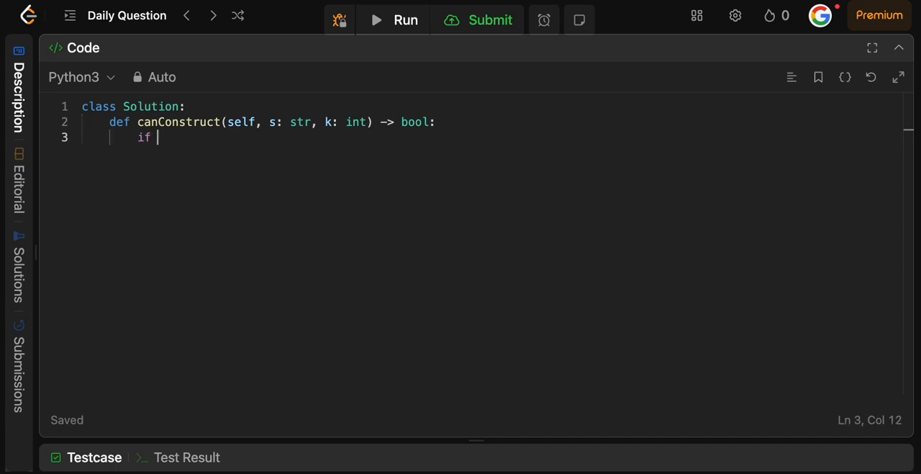
{"action": "type", "text": "len(s) < k:"}
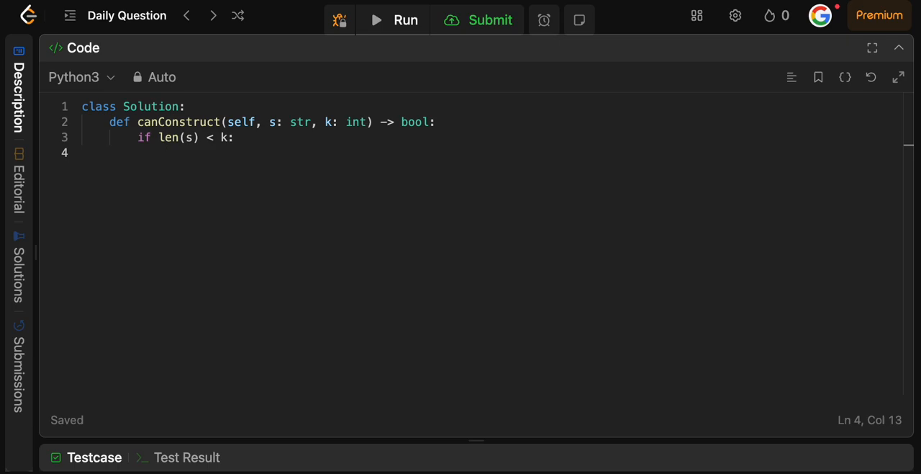
{"action": "type", "text": "return False"}
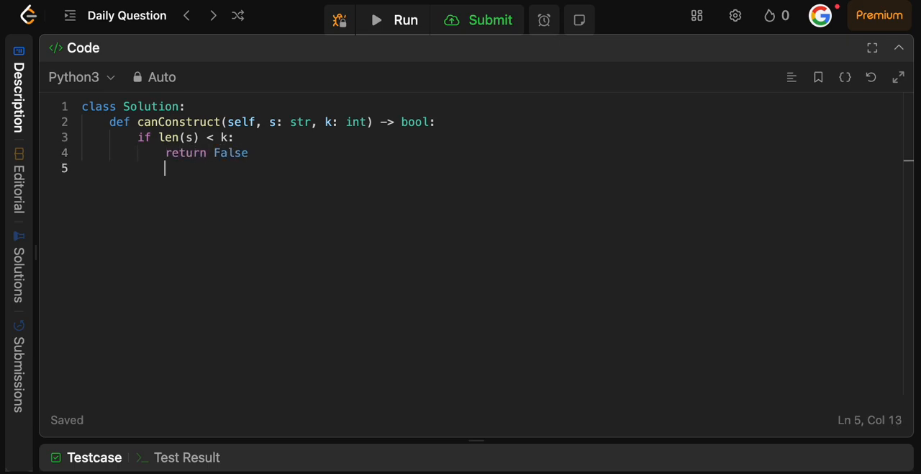
{"action": "key", "text": "Enter"}
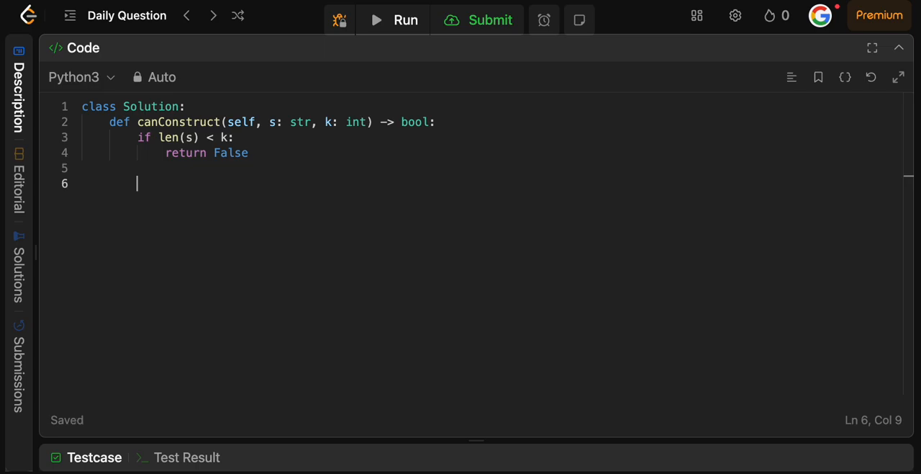
Return True when len(s) == k.
{"action": "type", "text": "if len(s)"}
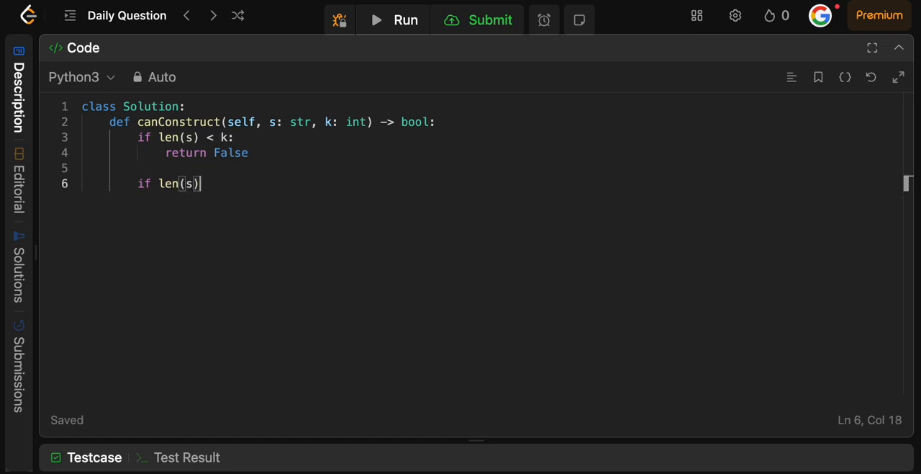
{"action": "type", "text": "== k:"}
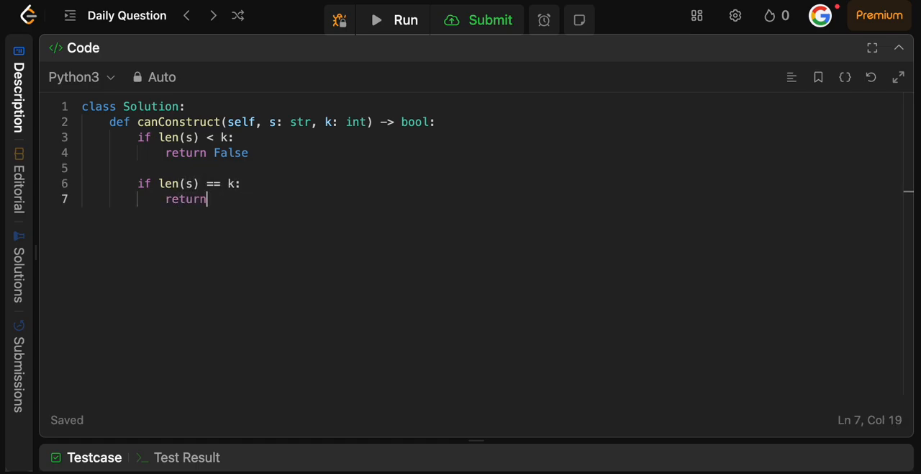
{"action": "type", "text": "True"}
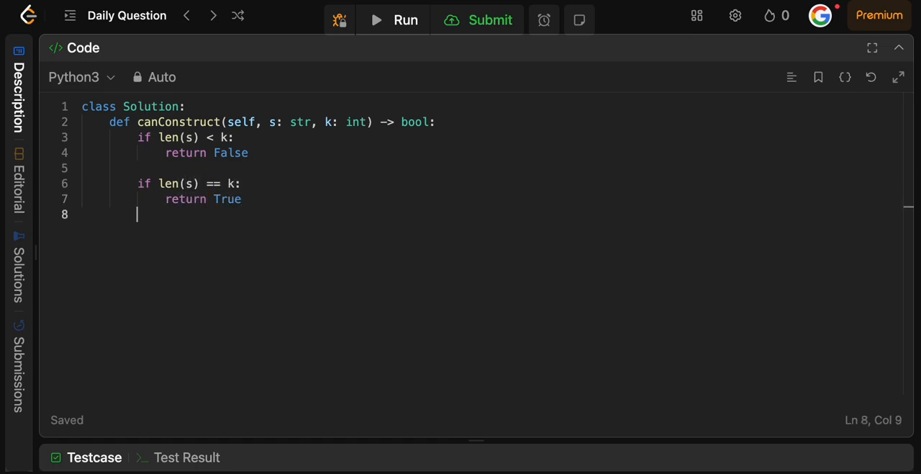
{"action": "key", "text": "Enter"}
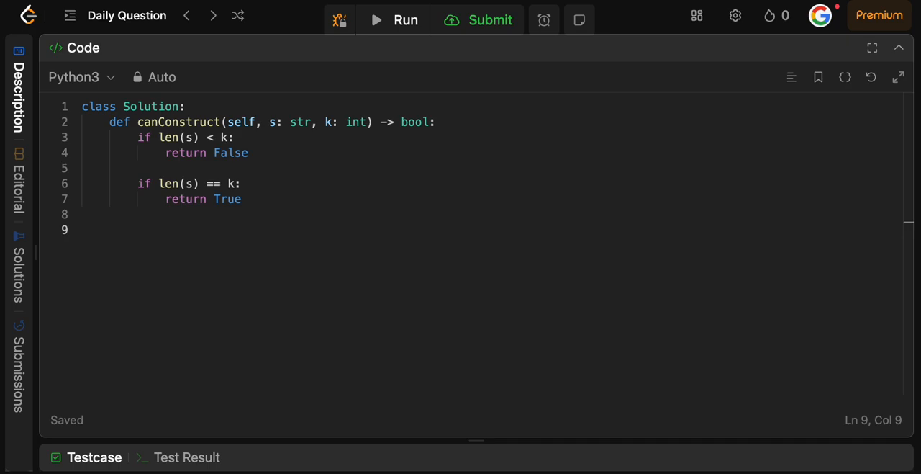
Create odd_dict as collections.defaultdict(int) and initialise odd_count to 0.
{"action": "type", "text": "odd_dict"}
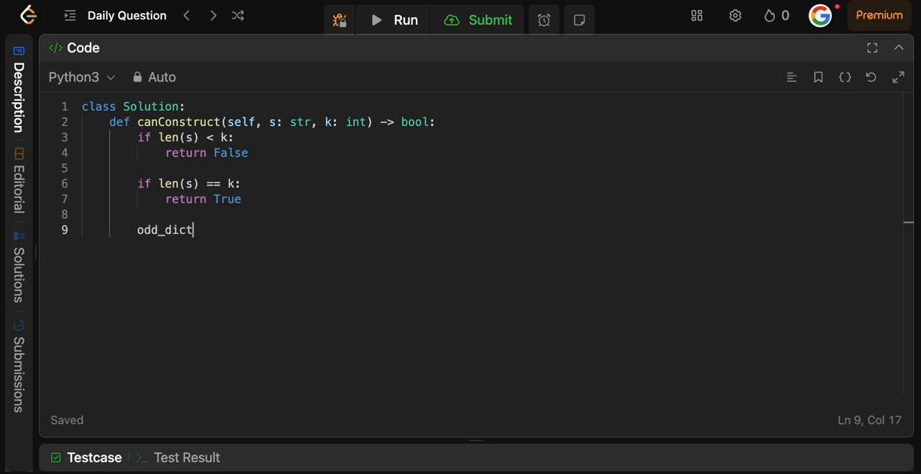
{"action": "type", "text": "= collecti"}
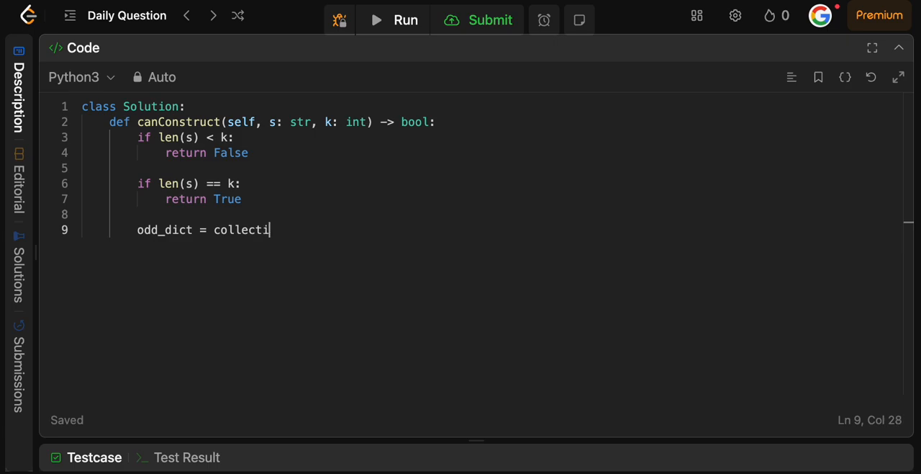
{"action": "type", "text": "ons.defaultdict(int"}
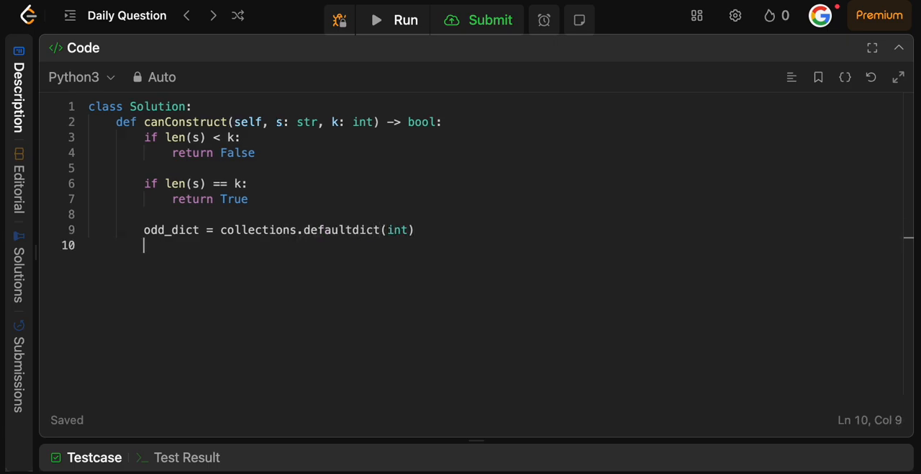
{"action": "type", "text": "odd_counts"}
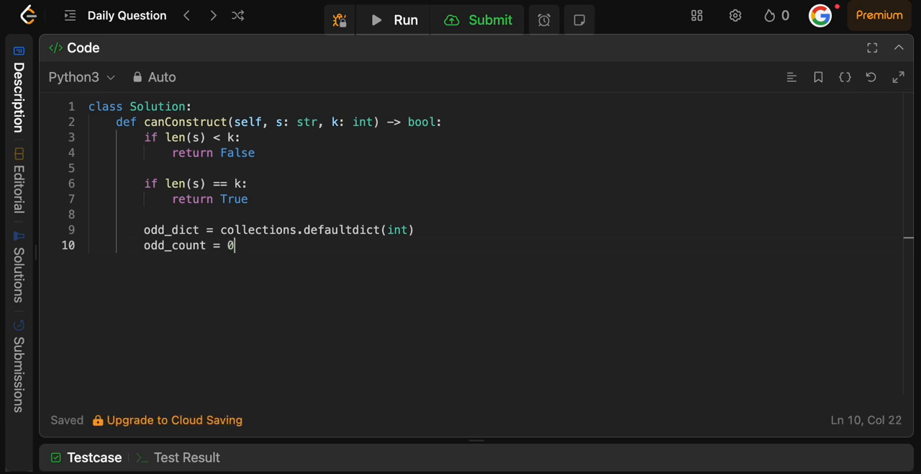
{"action": "key", "text": "enter"}
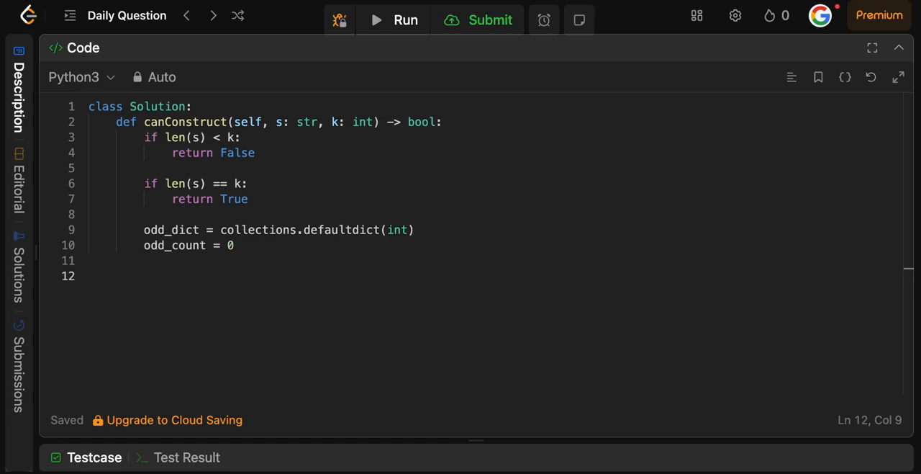
Loop 'for char in s' incrementing odd_dict[char] by 1.
{"action": "type", "text": "for"}
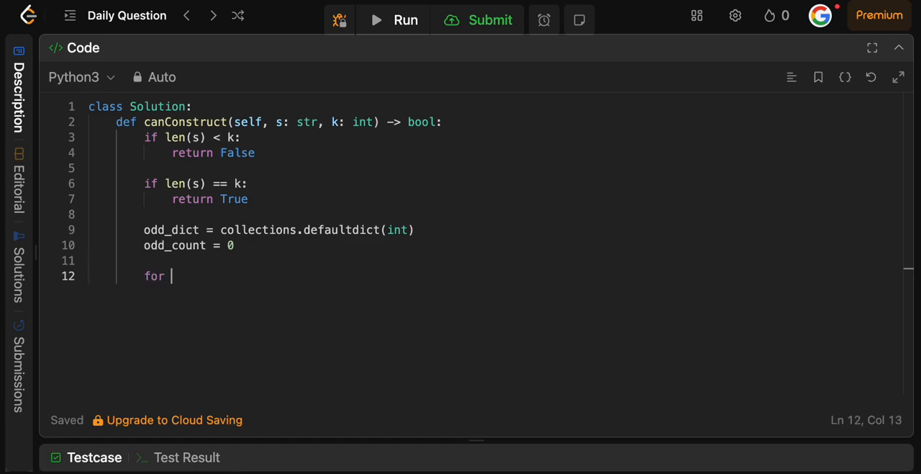
{"action": "type", "text": "char in s:"}
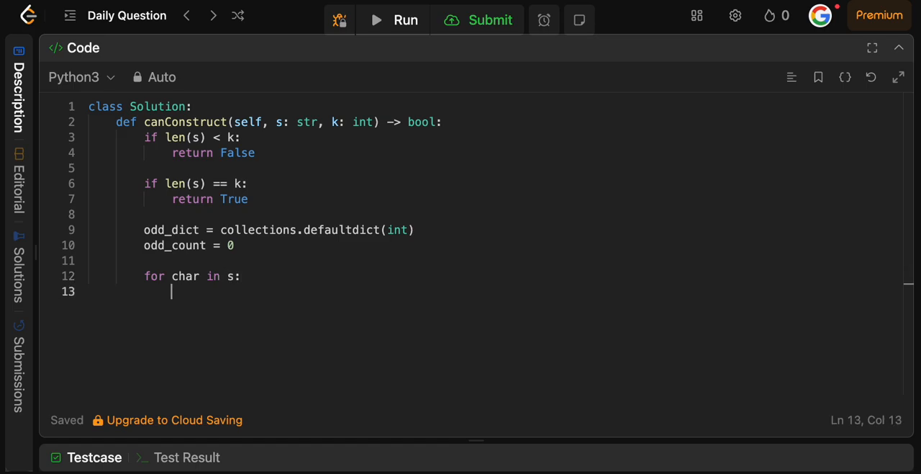
{"action": "type", "text": "odd_d"}
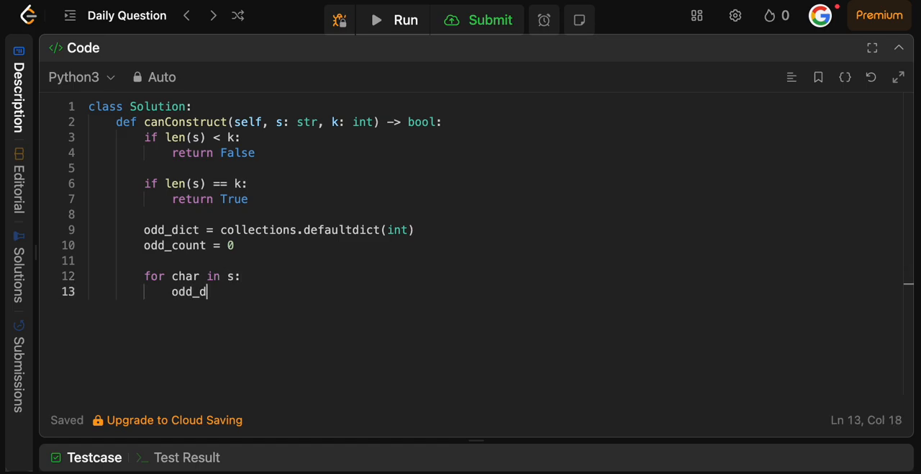
{"action": "type", "text": "ict[char] += 1"}
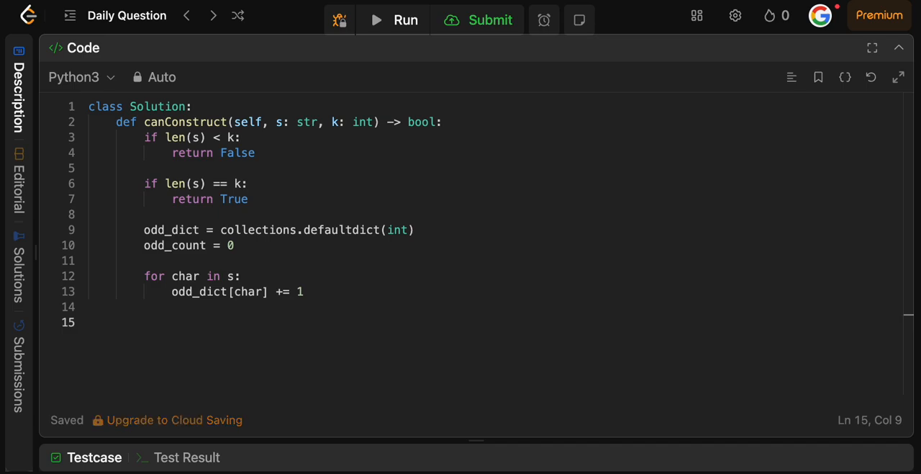
Loop over odd_dict values, adding 1 to odd_count when val % 2 == 1.
{"action": "type", "text": "for char, val"}
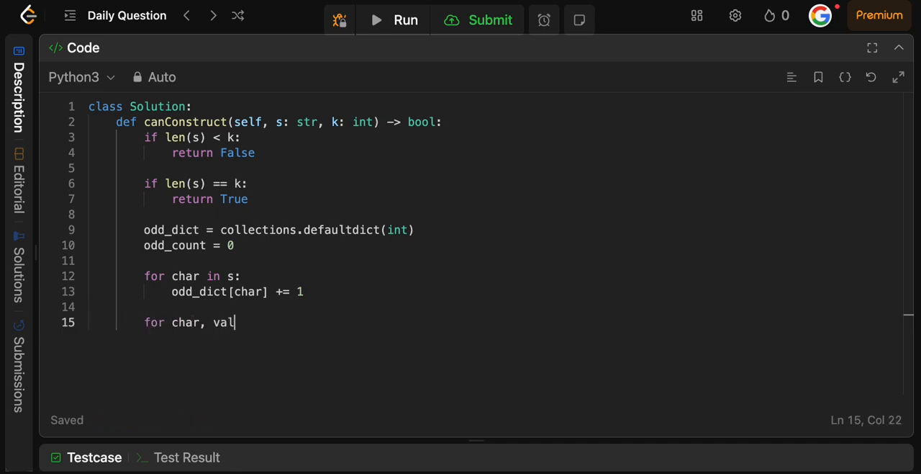
{"action": "type", "text": "in odd)_dict.values"}
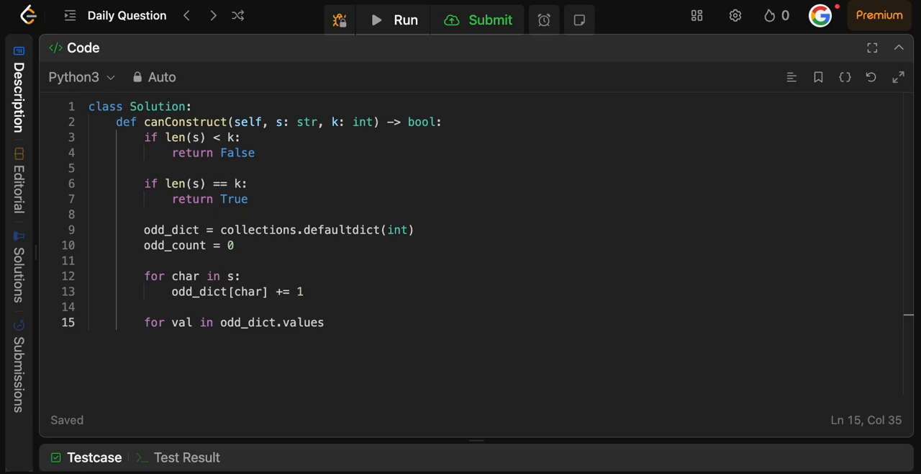
{"action": "type", "text": "():"}
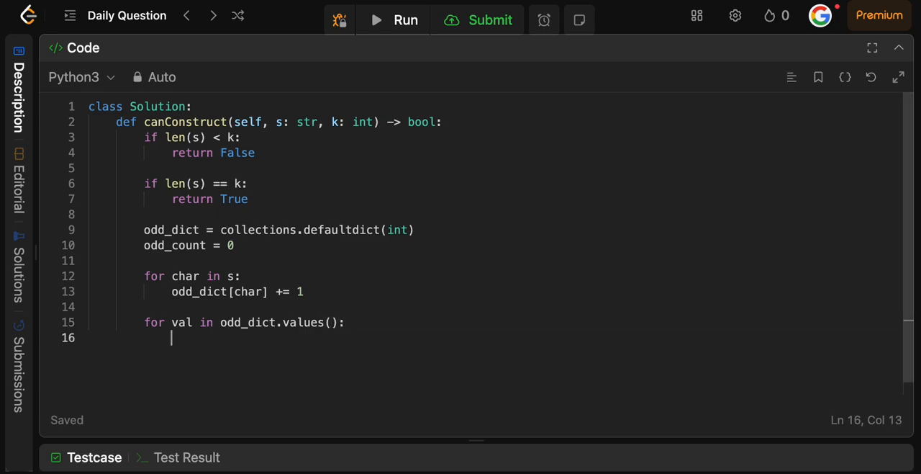
{"action": "type", "text": "if val"}
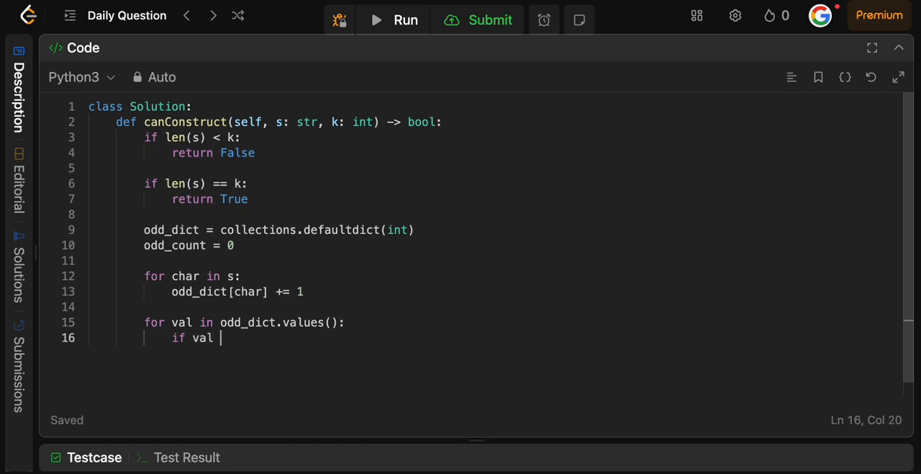
{"action": "type", "text": "% 2 == 1:"}
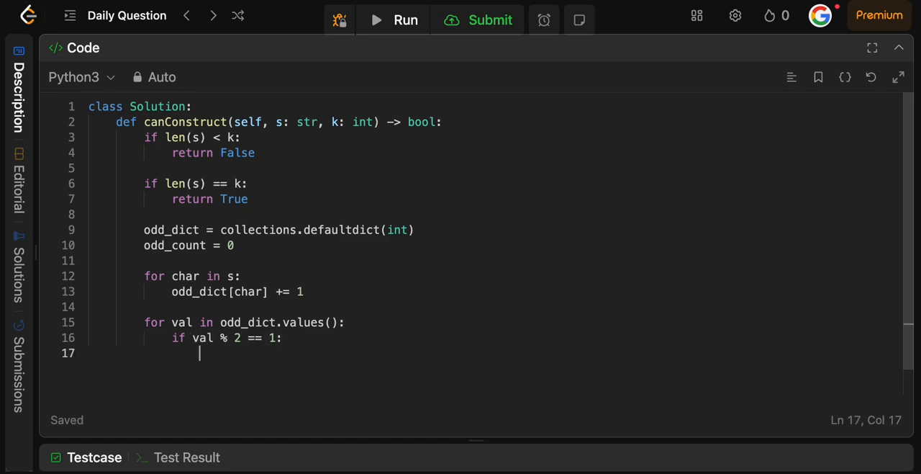
{"action": "type", "text": "odd_c"}
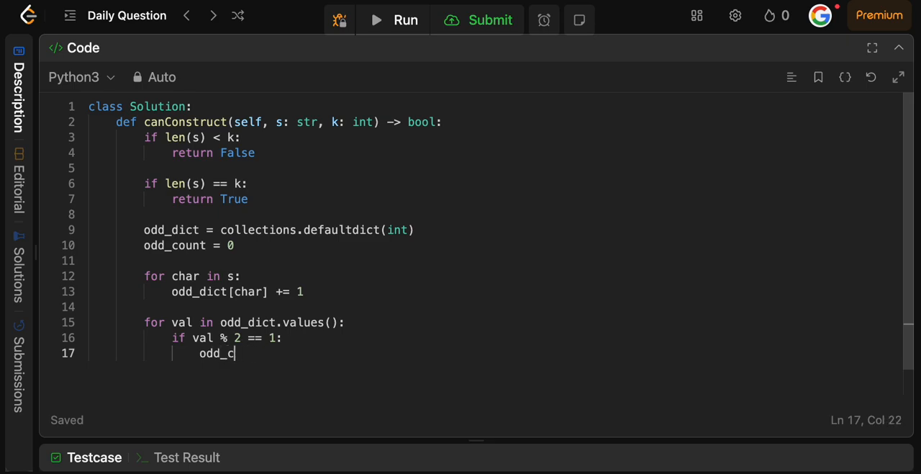
{"action": "type", "text": "unbt += 1"}
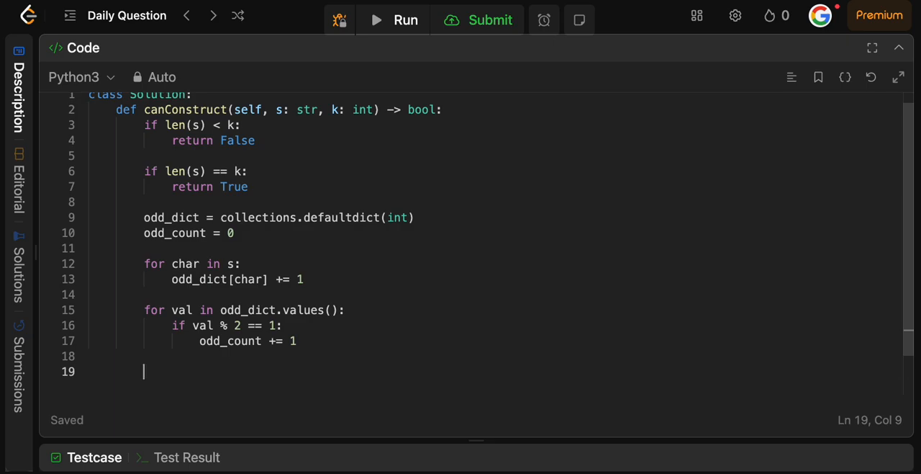
End canConstruct with 'return odd_count <= k'.
{"action": "type", "text": "return"}
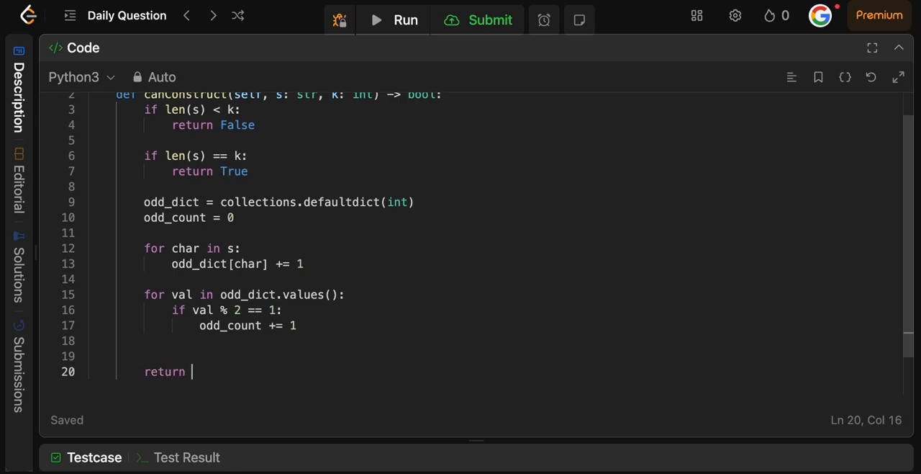
{"action": "type", "text": "odd_count <"}
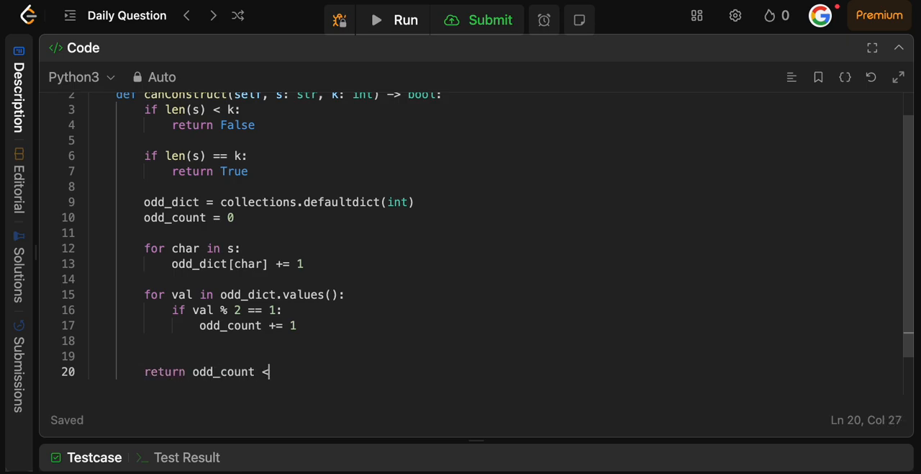
{"action": "type", "text": "= k"}
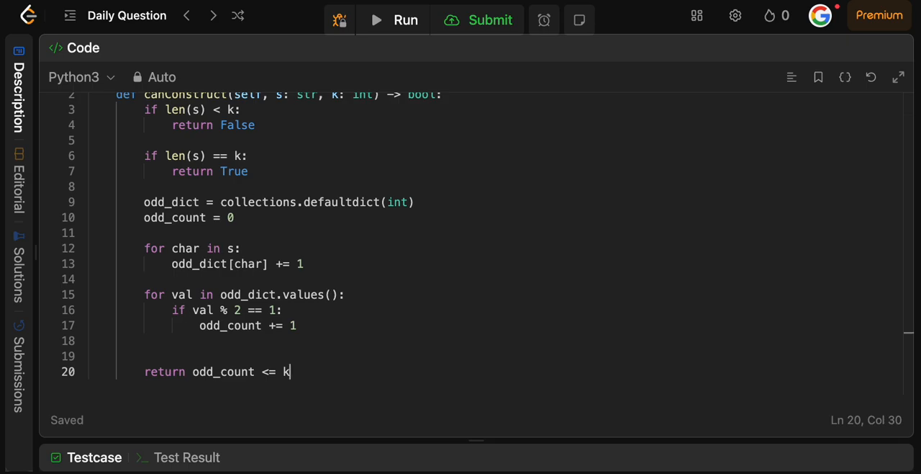
Submit the solution and dismiss the Daily Coding Challenge Completed popup.
{"action": "left_click", "coordinate": [490, 20]}
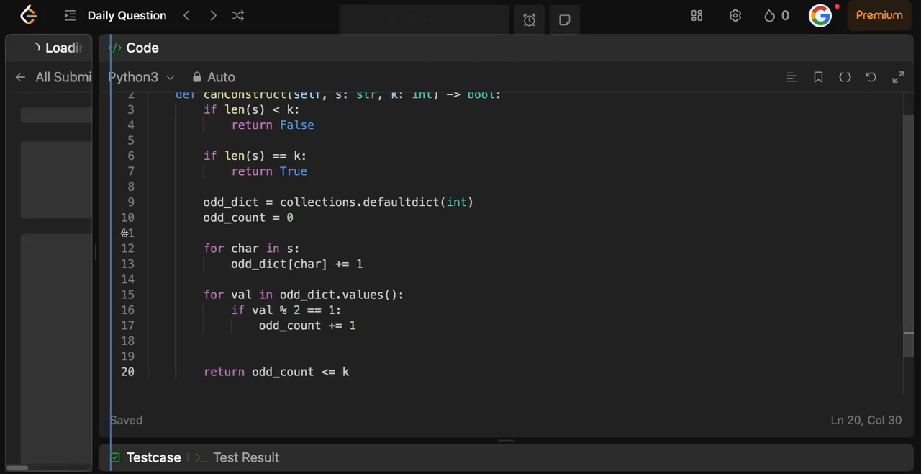
{"action": "left_click", "coordinate": [478, 19]}
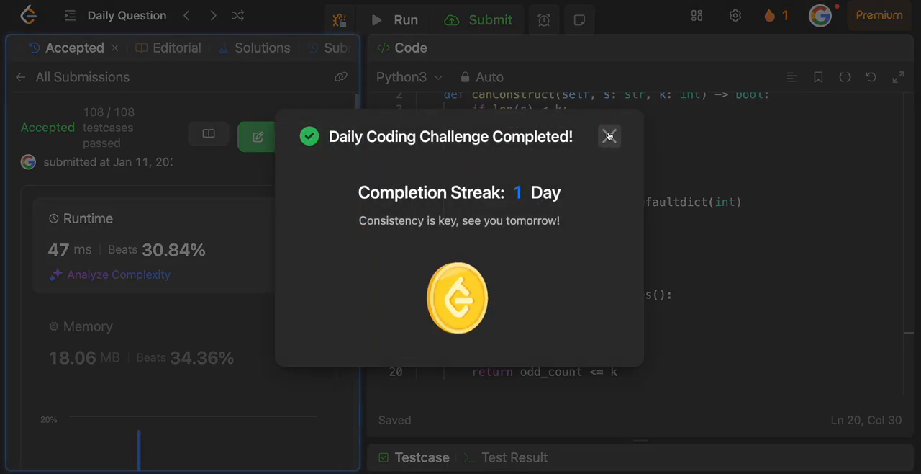
{"action": "left_click", "coordinate": [609, 136]}
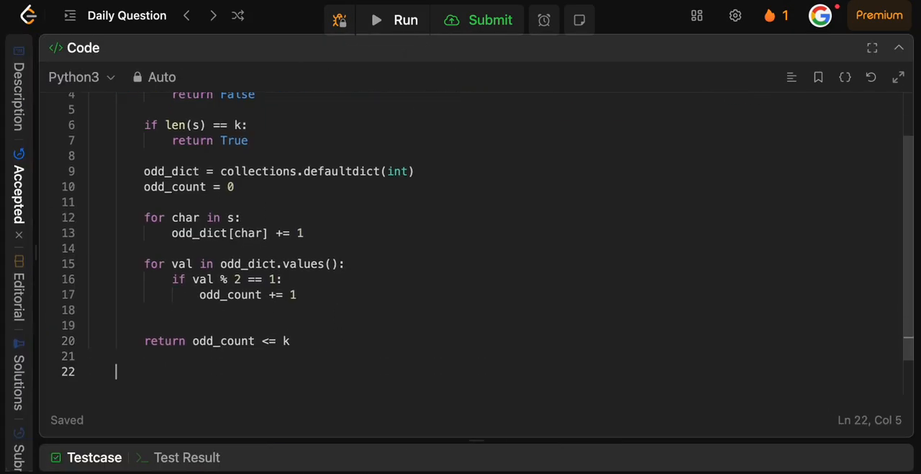
Add the comment '# O(S), where s is the length of the string' below the code.
{"action": "type", "text": "#:"}
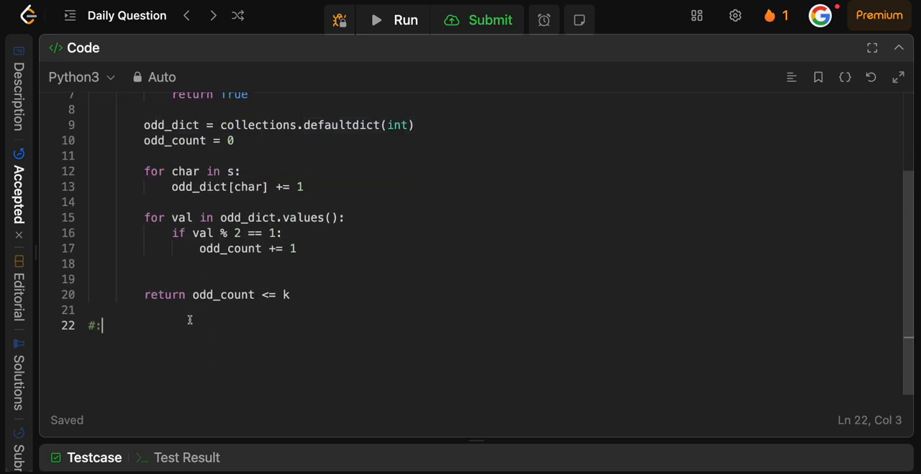
{"action": "type", "text": "O(S)"}
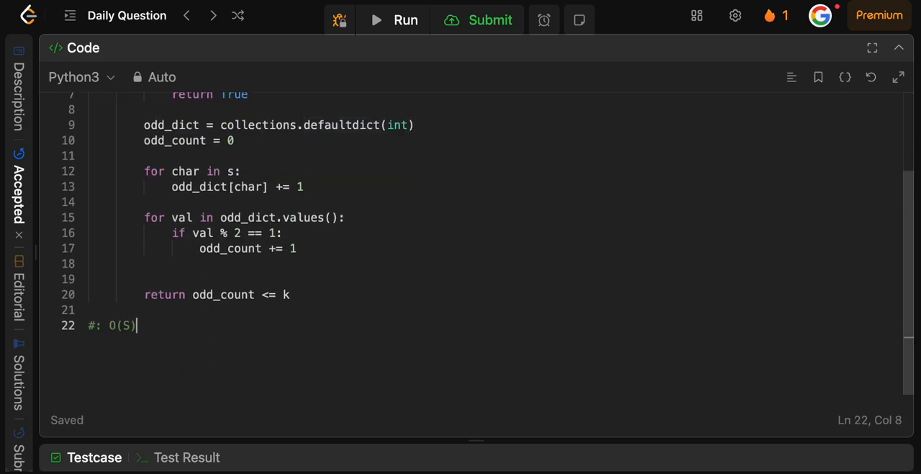
{"action": "type", "text": ", where s is t"}
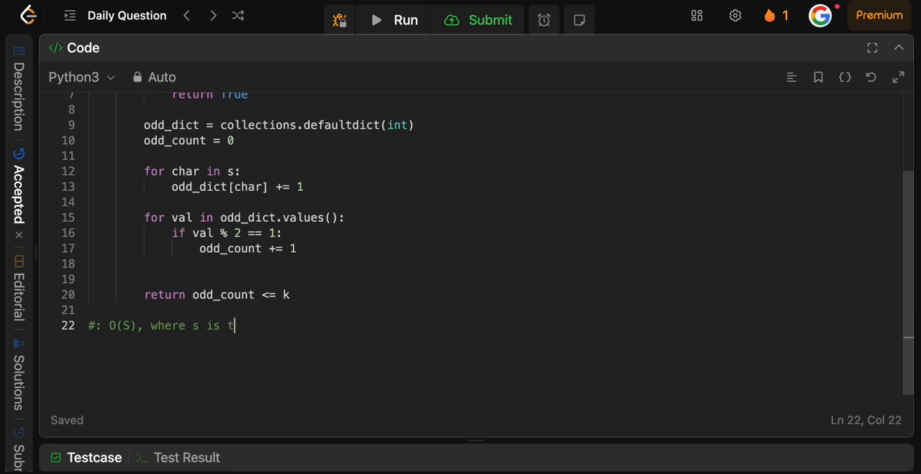
{"action": "type", "text": "he length of the strin"}
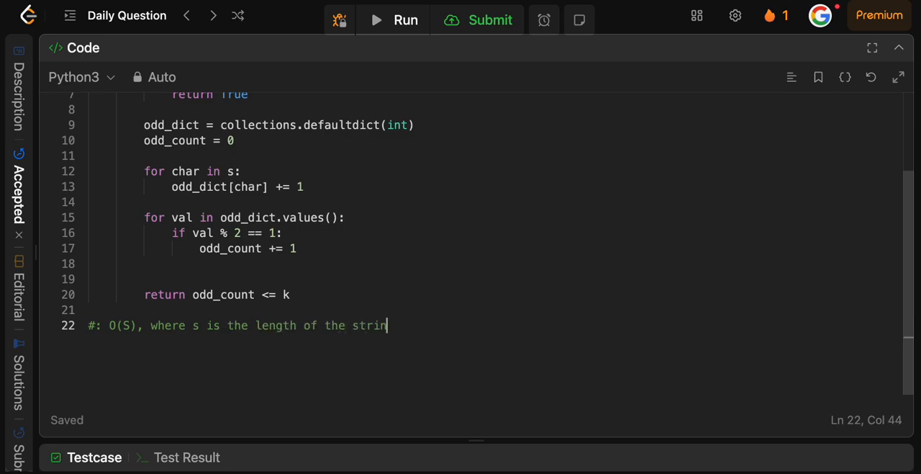
{"action": "type", "text": "g"}
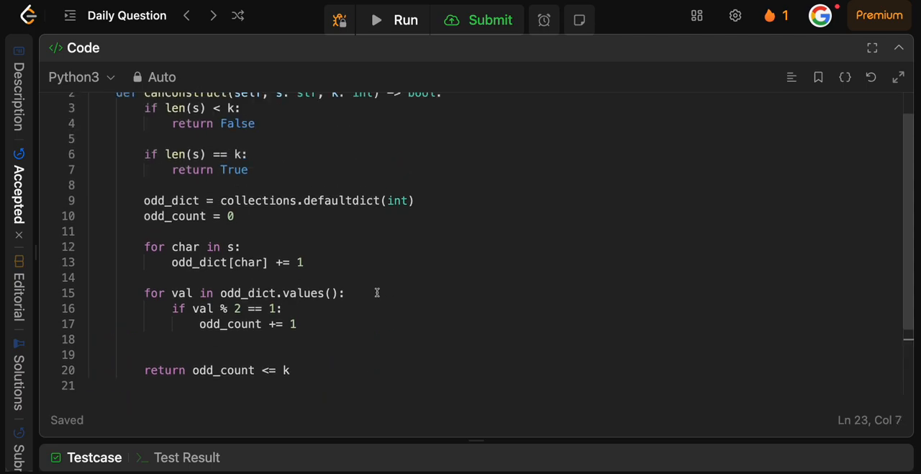
Check the accepted submission, Editorial and Constraints, then hide the problem panel.
{"action": "left_click", "coordinate": [233, 216]}
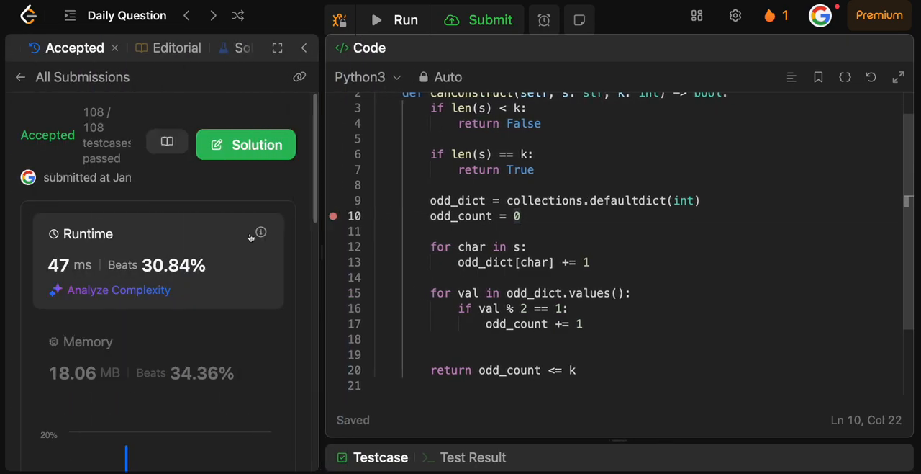
{"action": "left_click", "coordinate": [202, 48]}
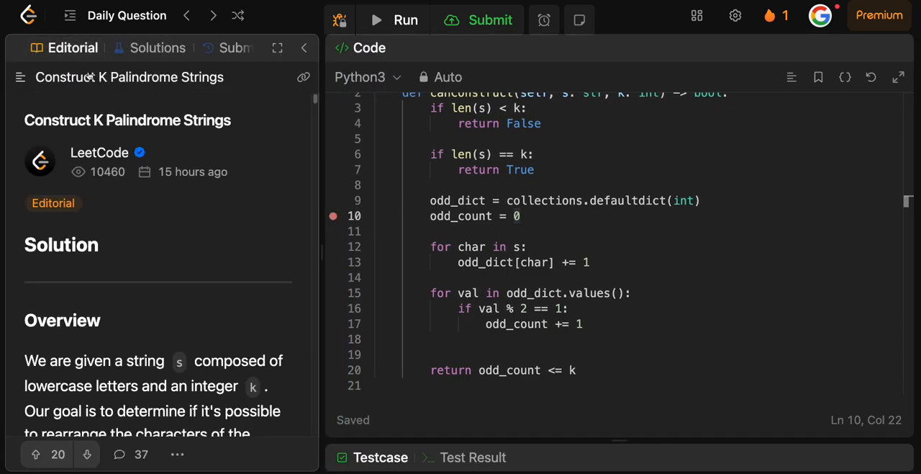
{"action": "left_click", "coordinate": [68, 47]}
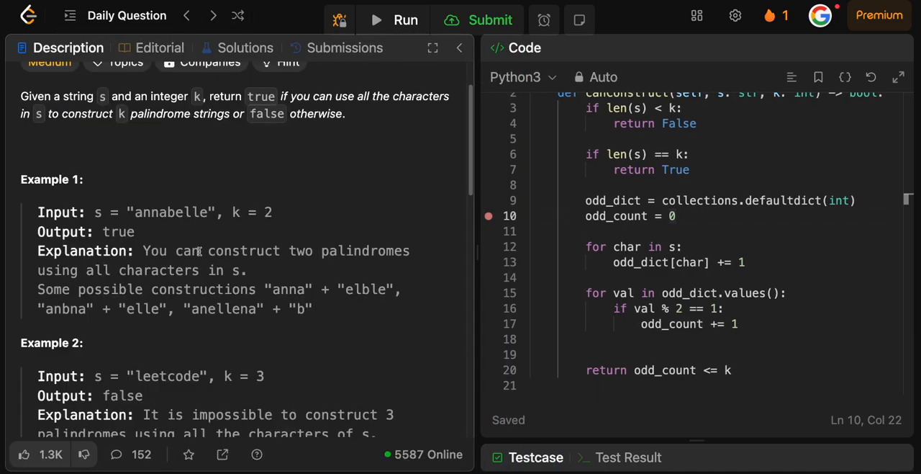
{"action": "scroll", "scroll_direction": "down", "scroll_amount": 3}
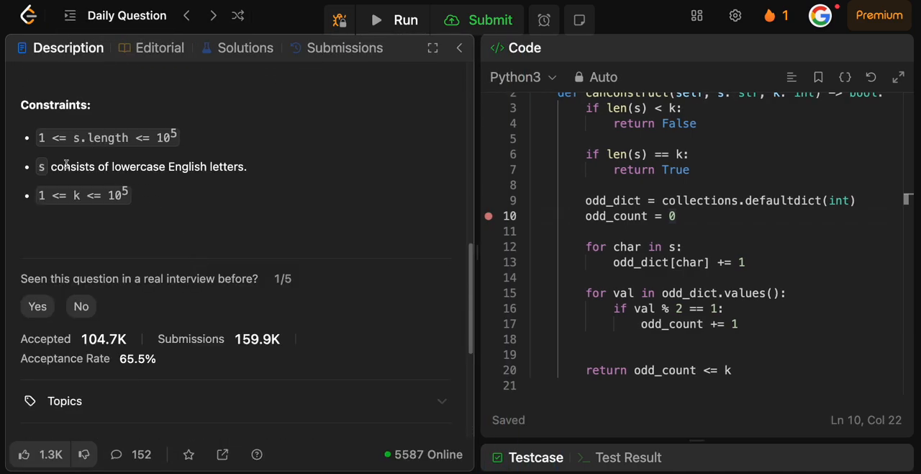
{"action": "left_click", "coordinate": [460, 48]}
{"action": "type", "text": "#: O(1"}
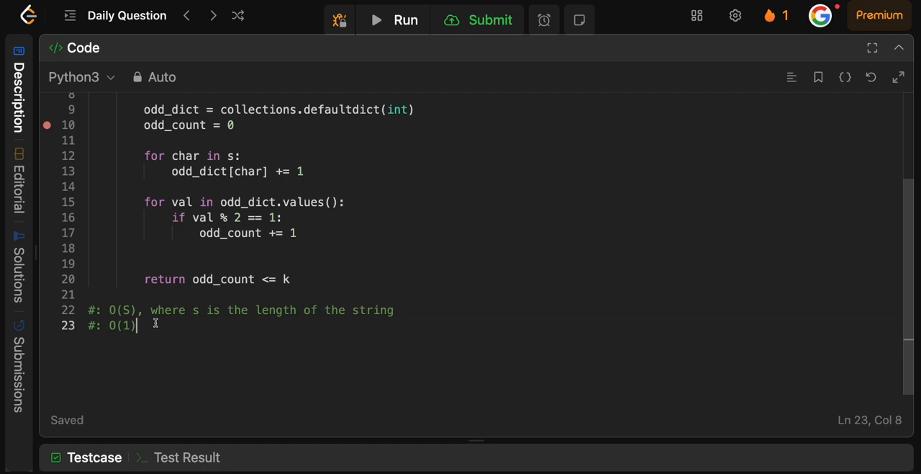
Prefix the O(S) comment with 'T:' and the O(1) comment with 'S:L'.
{"action": "type", "text": "T:"}
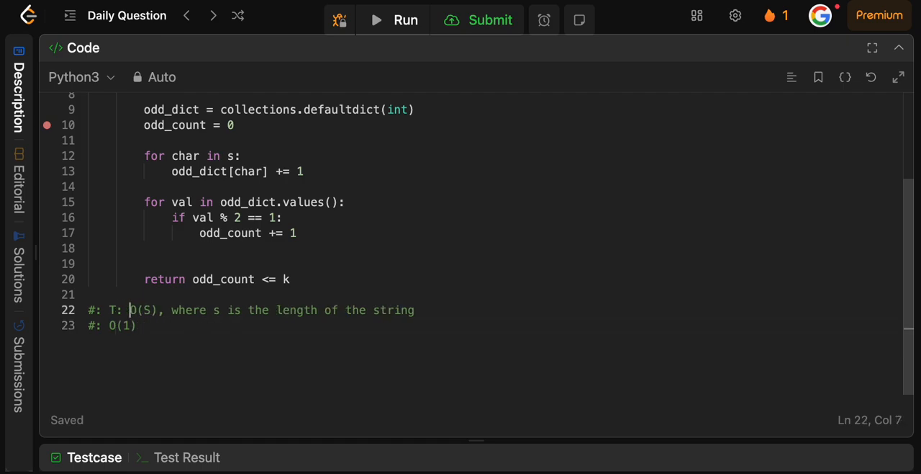
{"action": "type", "text": "S:L"}
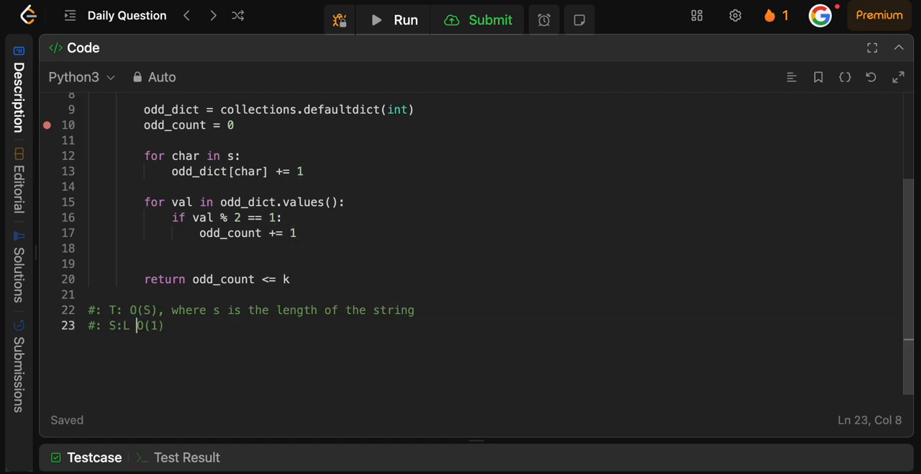